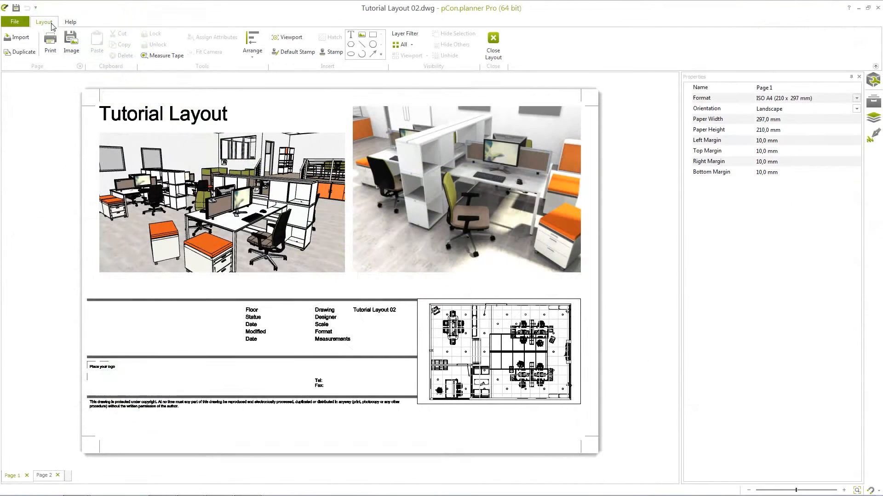
Inspect the layout heading and stamp, then close the layout editor
left_click(163, 114)
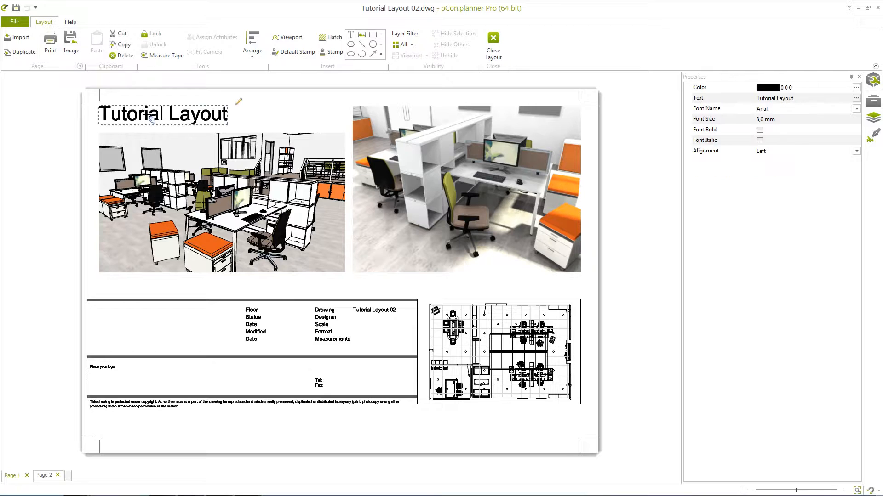
left_click(221, 201)
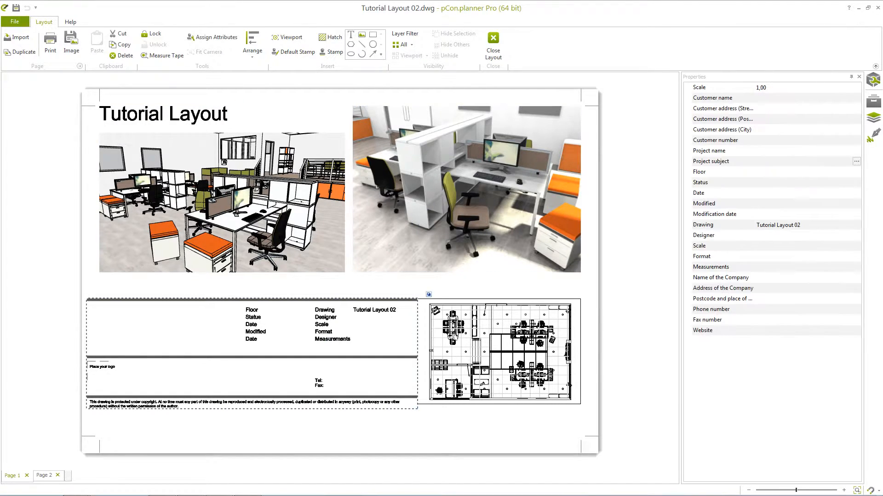
left_click(498, 349)
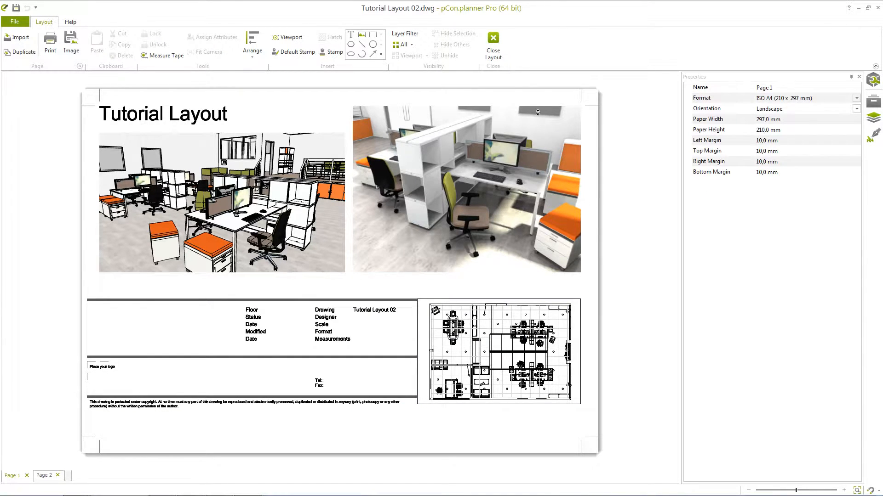
left_click(492, 39)
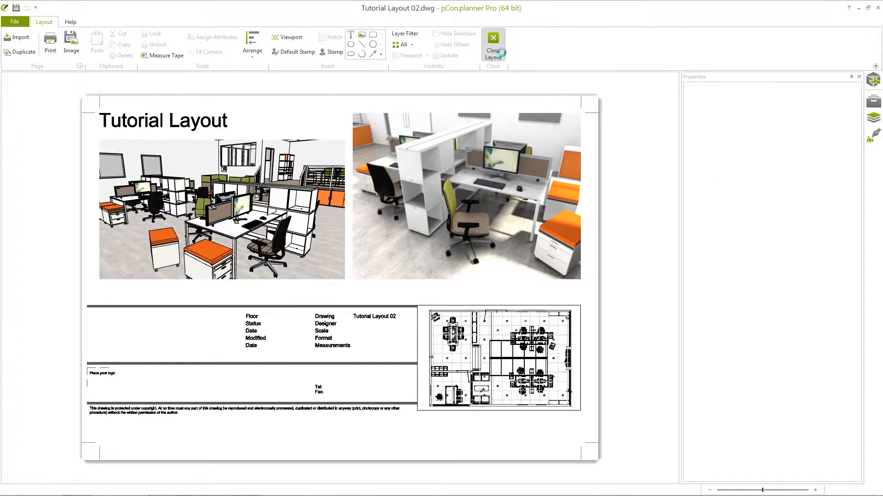
left_click(492, 43)
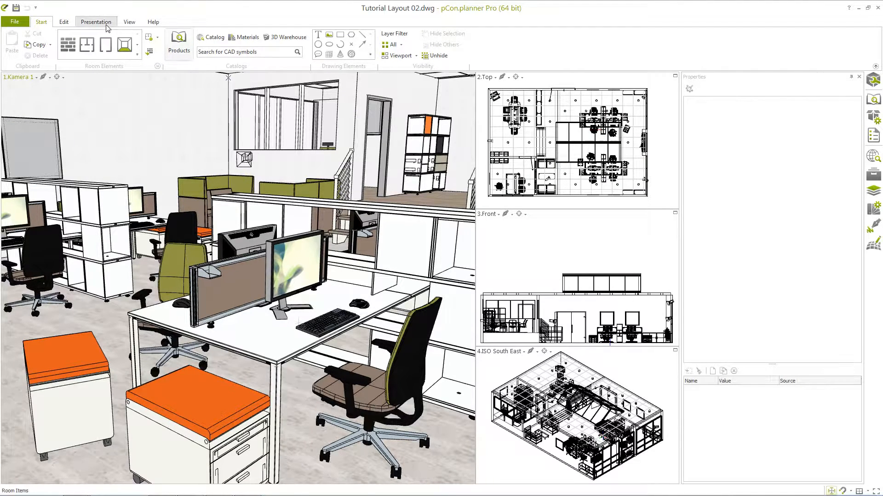
Switch into layout mode from the Presentation tools
left_click(95, 22)
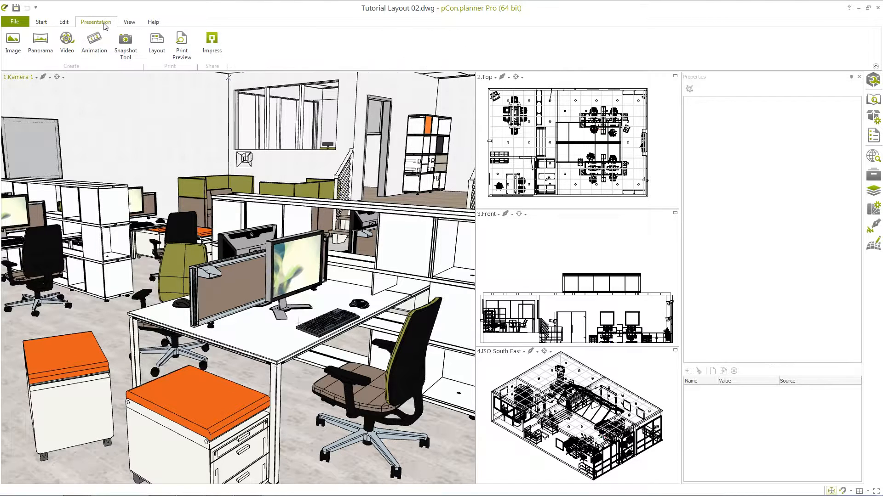
mouse_move(156, 41)
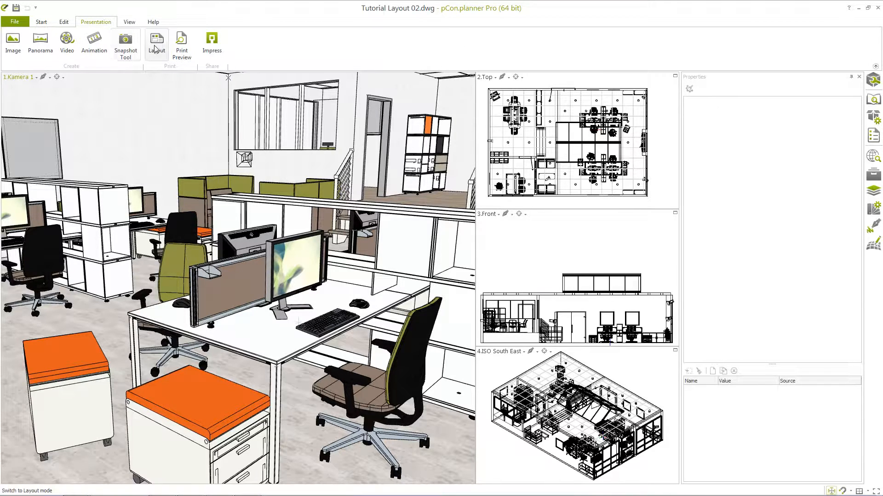
left_click(157, 43)
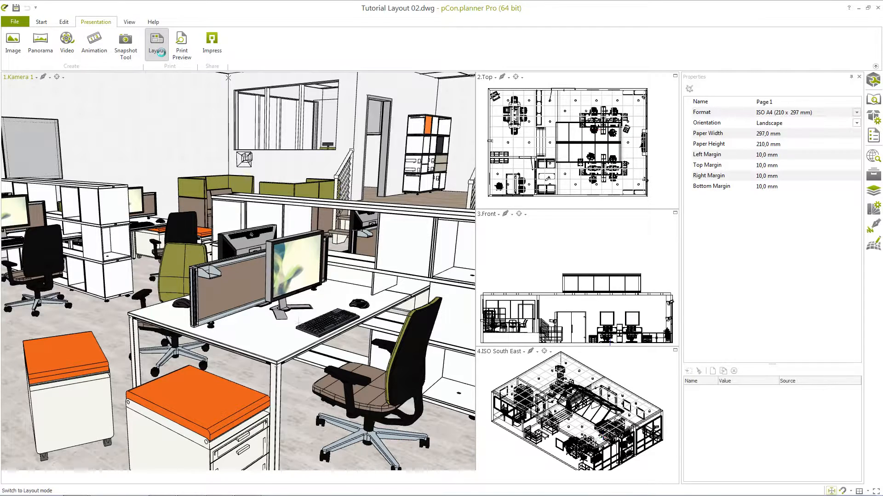
Create a blank Page 3 after Page 2
left_click(156, 45)
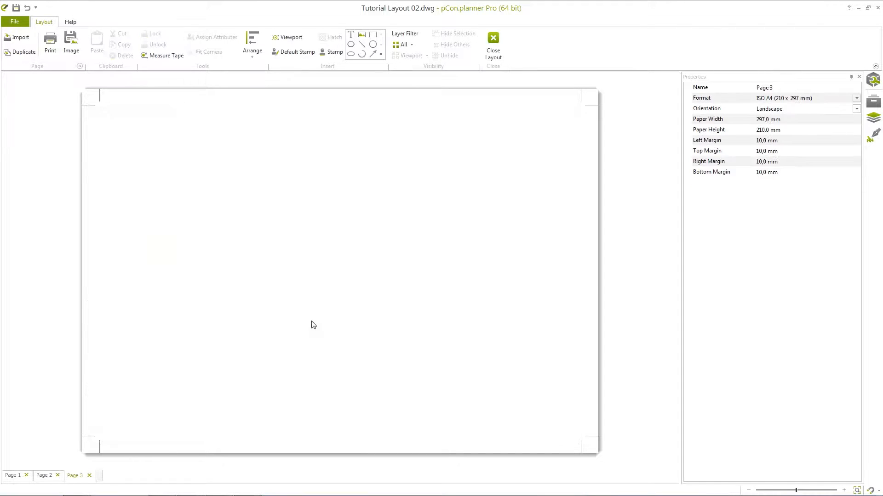
mouse_move(287, 40)
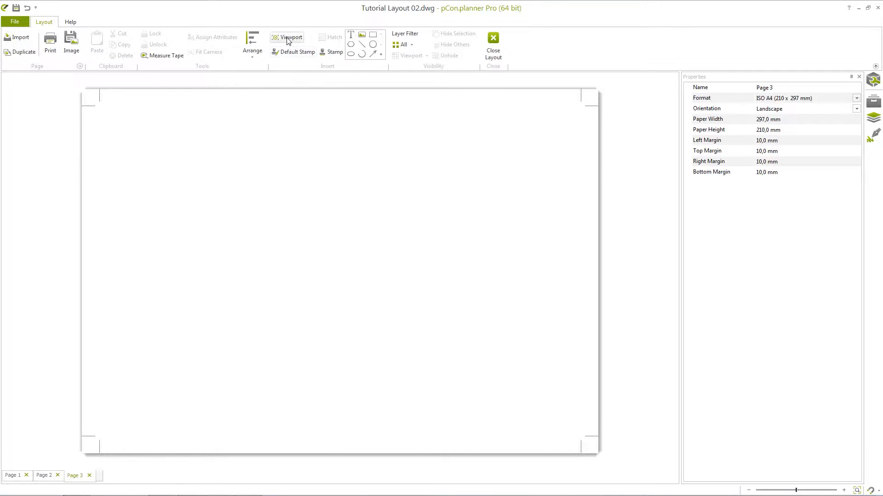
Draw two side-by-side viewports across Page 3 and select the left one
left_click(291, 37)
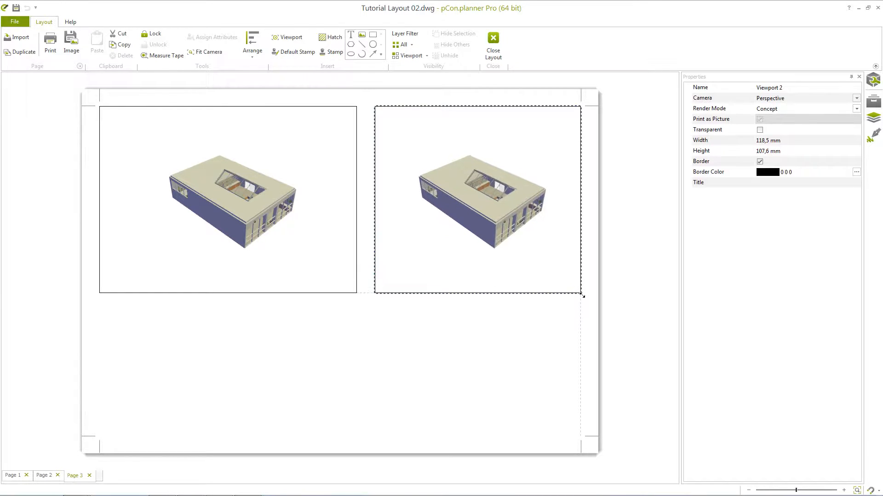
left_click(228, 197)
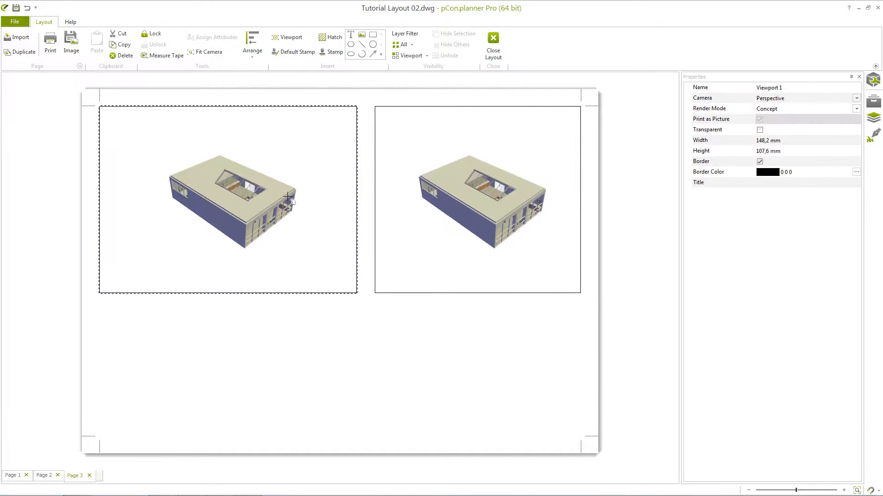
left_click(152, 33)
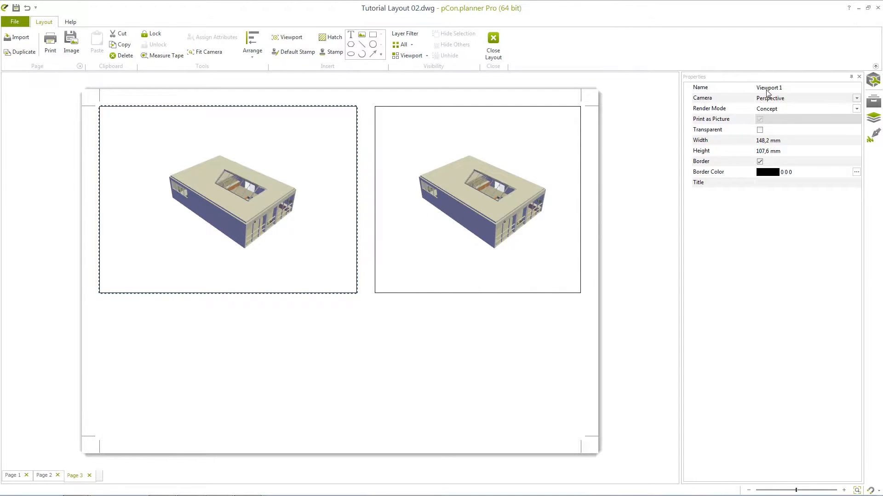
mouse_move(768, 90)
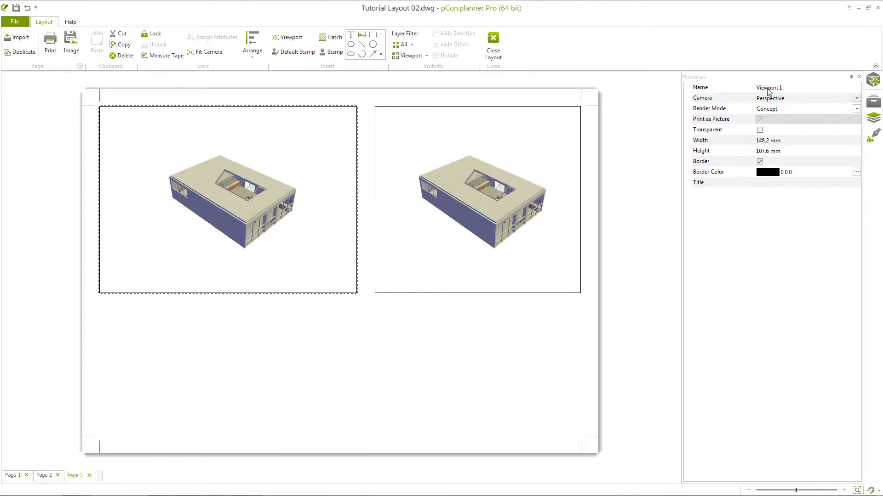
mouse_move(765, 140)
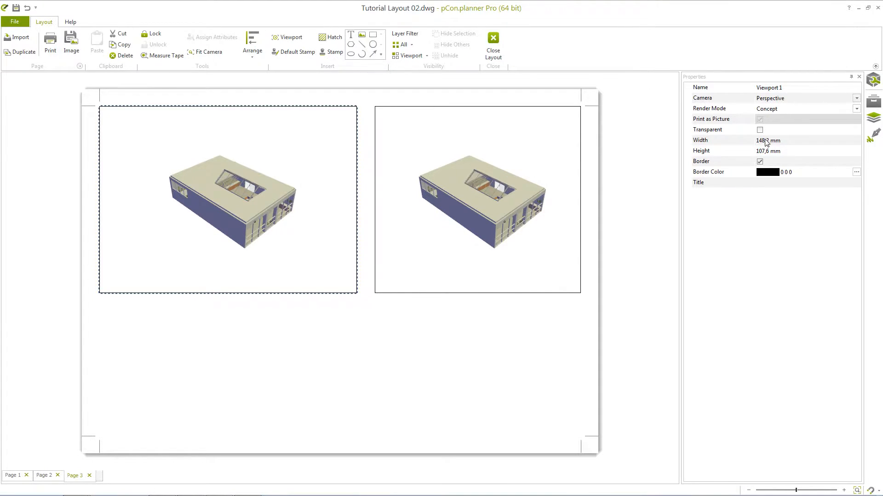
mouse_move(771, 150)
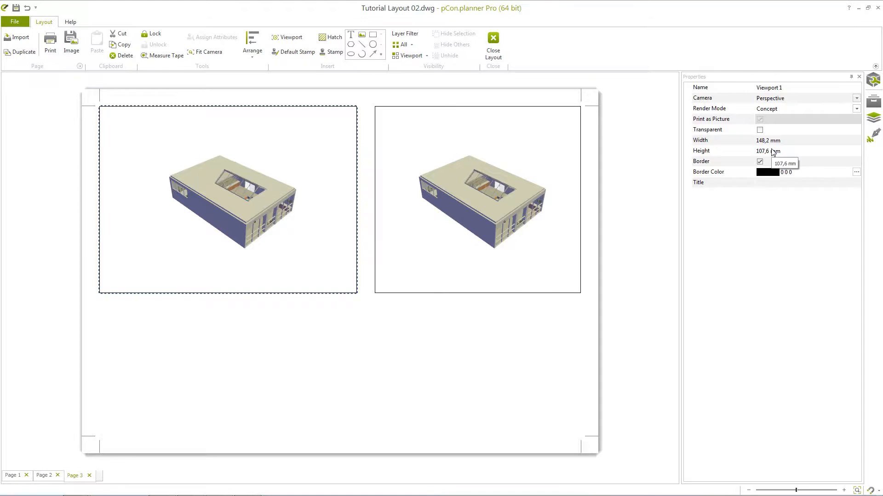
Set the left viewport to Kamera 1 in Hidden Line mode, keeping its border
left_click(855, 98)
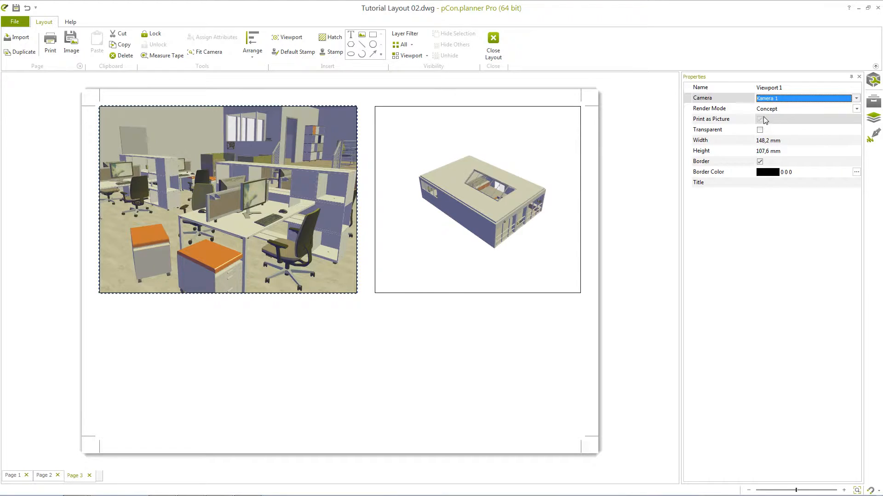
mouse_move(764, 111)
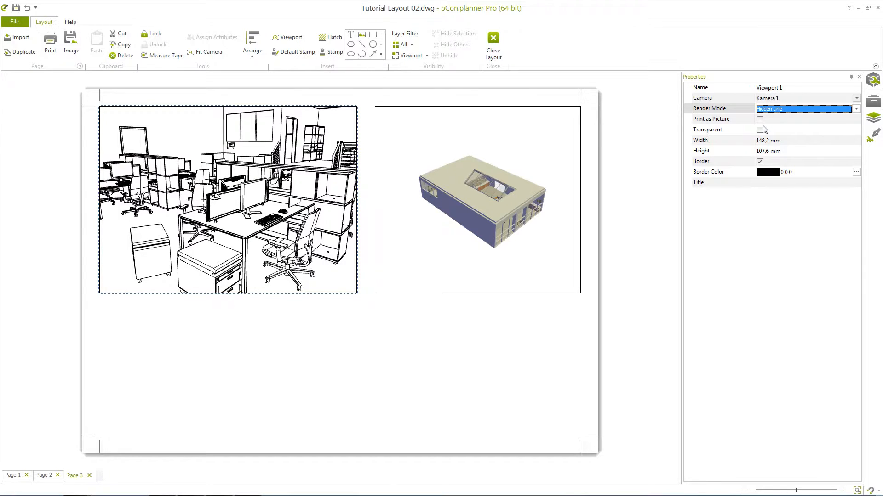
left_click(760, 161)
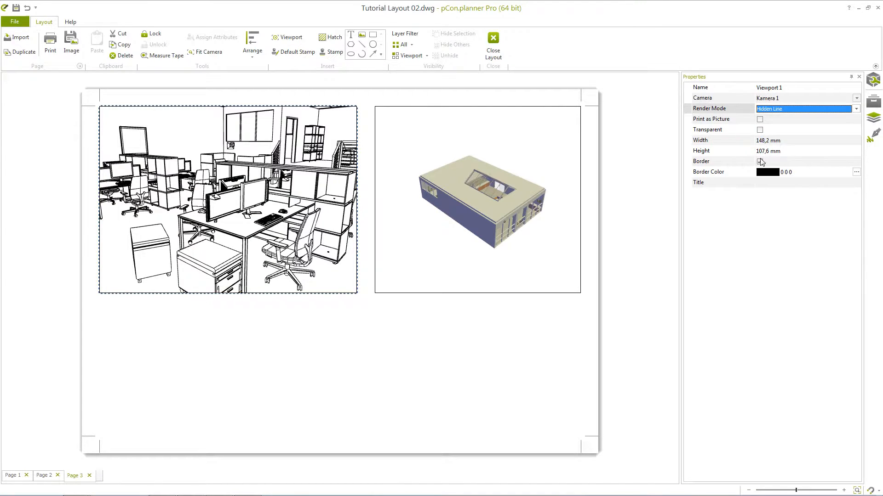
left_click(759, 161)
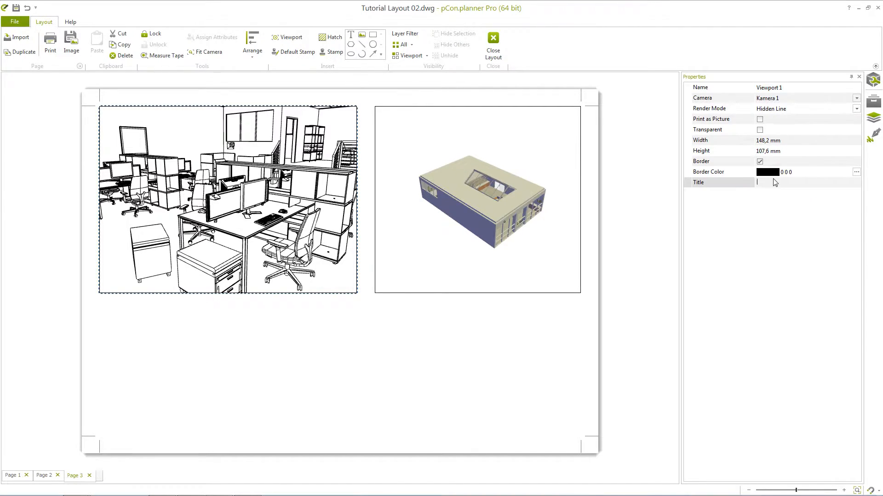
Title the left viewport 'Title' and enable Print as Picture
type("Title")
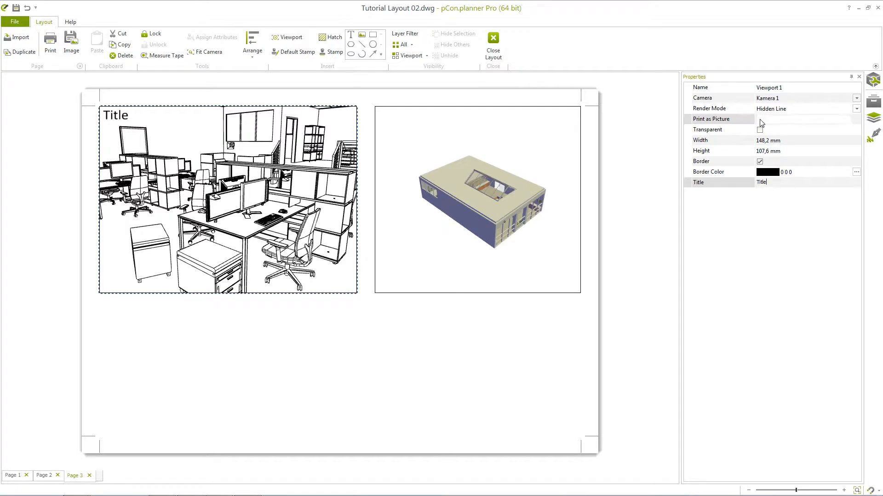
left_click(760, 119)
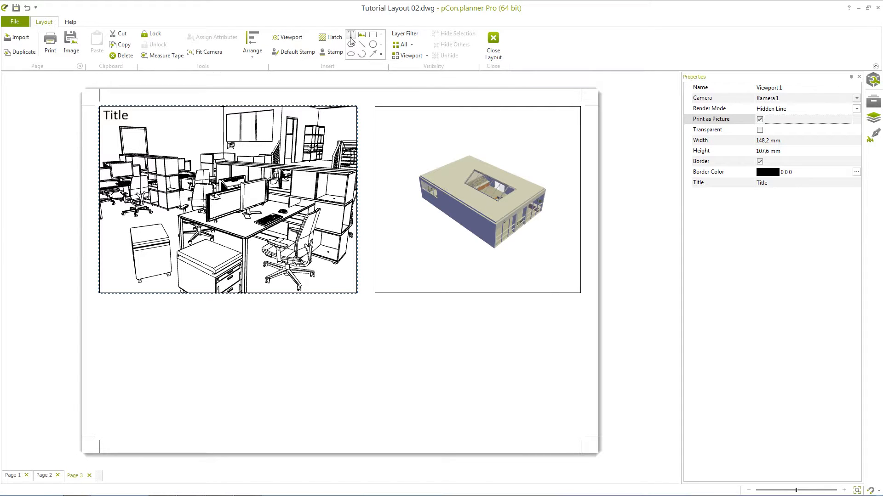
Add the text 'This is an example.' below the left viewport
left_click(350, 35)
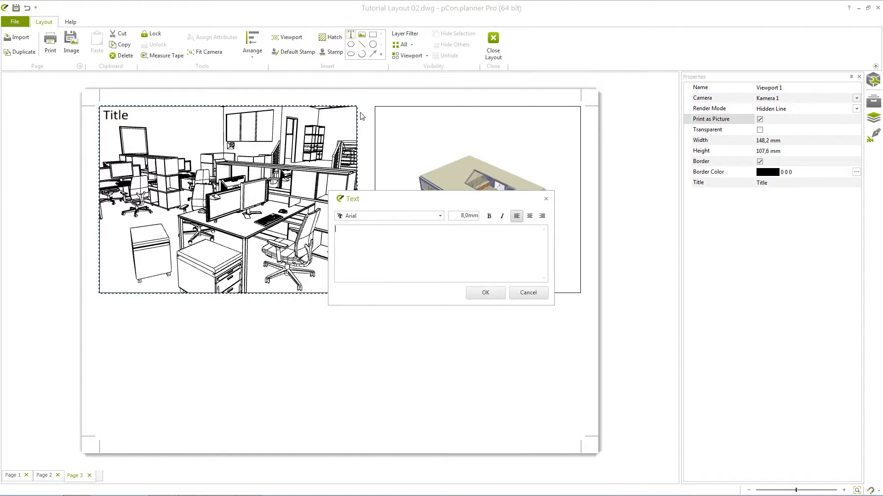
type("This is an e")
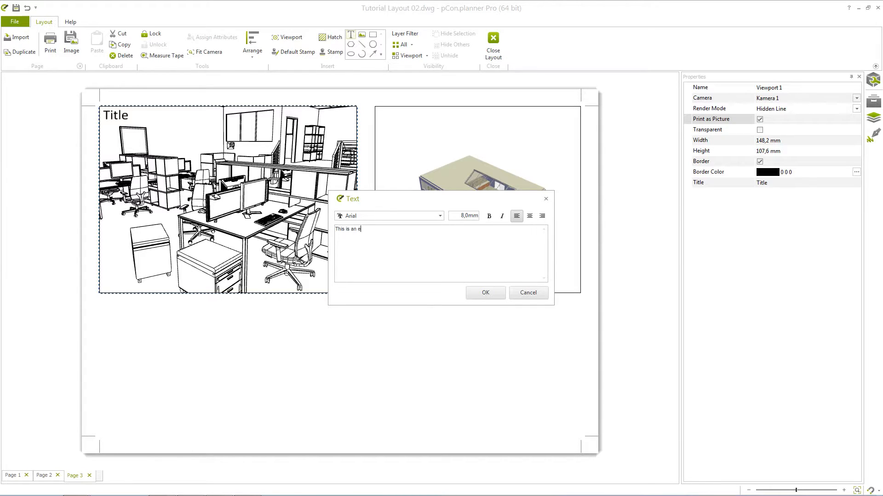
type("xample.")
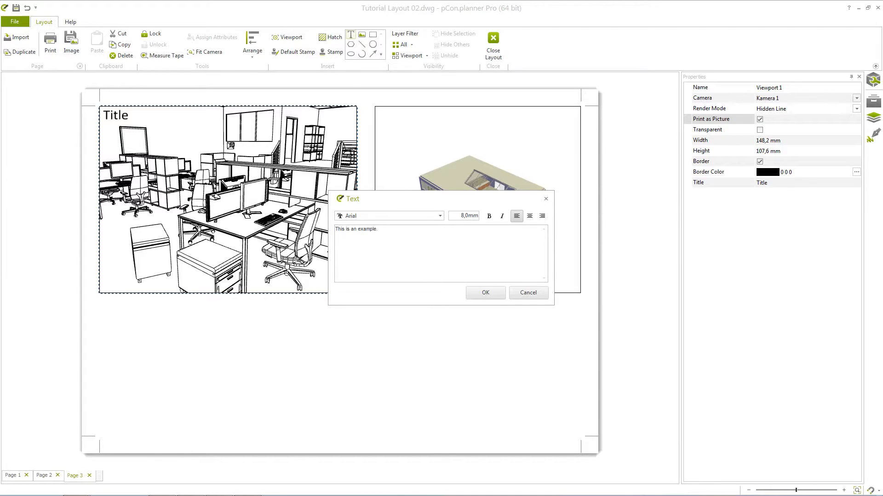
left_click(484, 293)
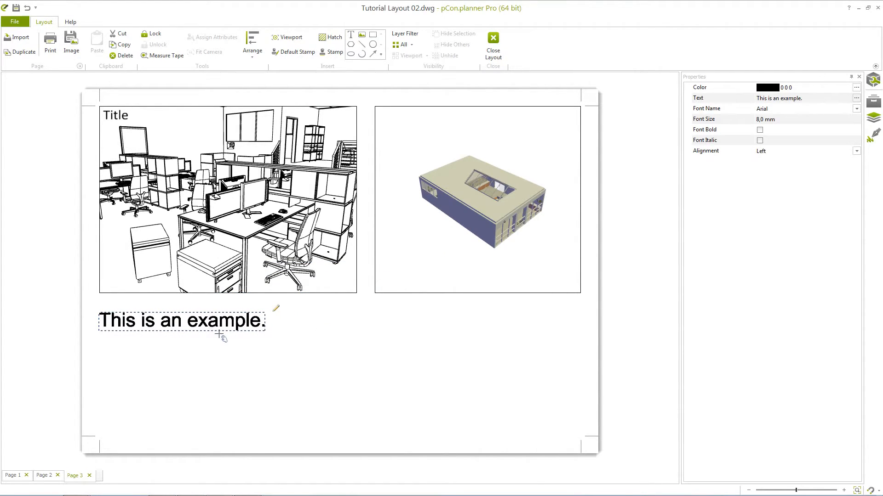
mouse_move(792, 80)
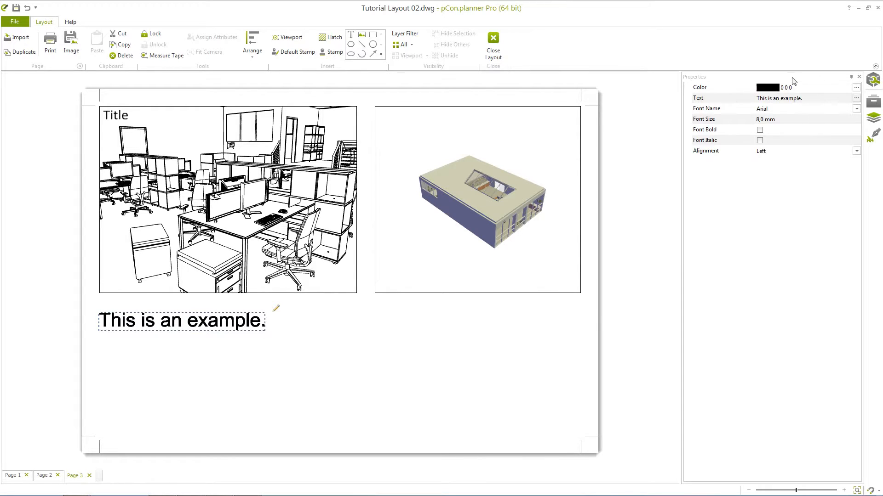
mouse_move(792, 176)
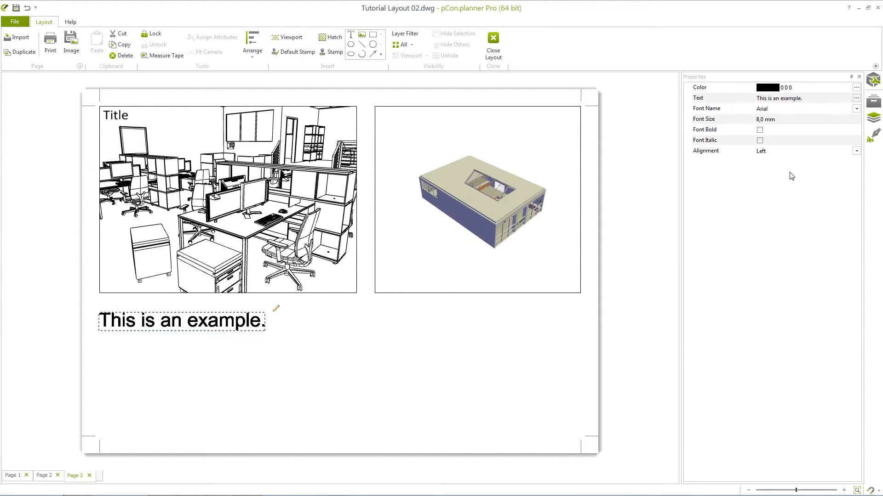
mouse_move(413, 123)
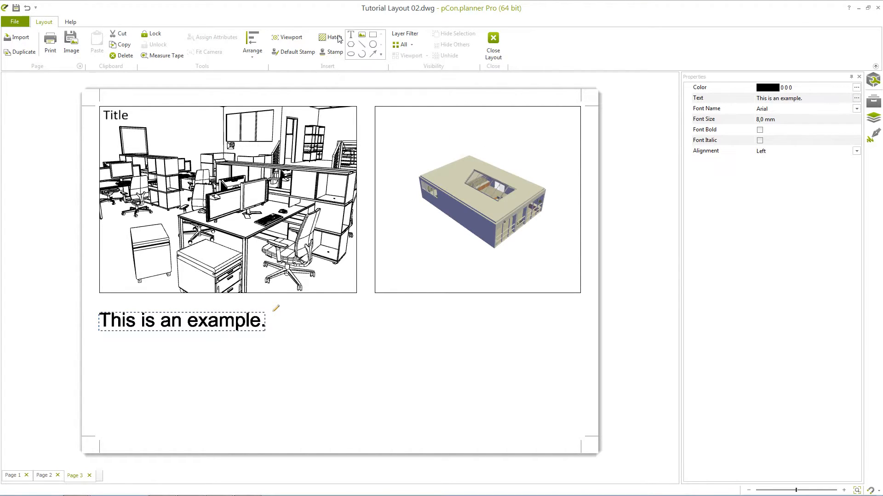
mouse_move(339, 71)
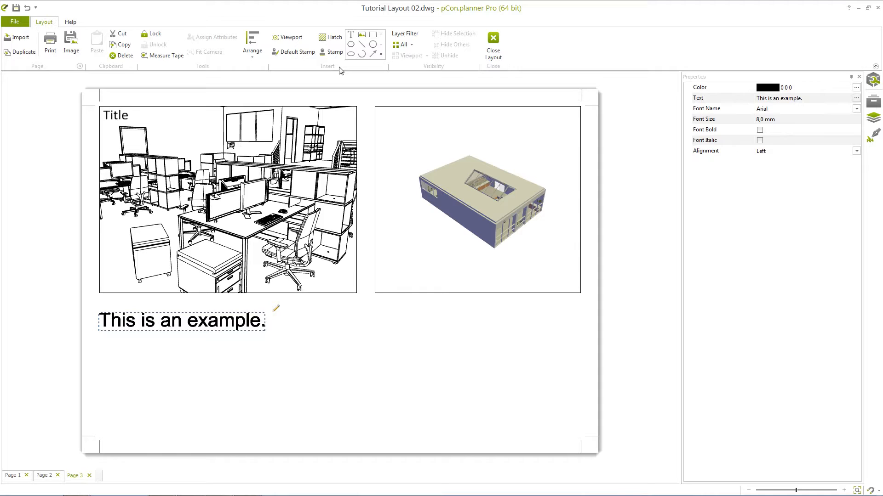
mouse_move(334, 53)
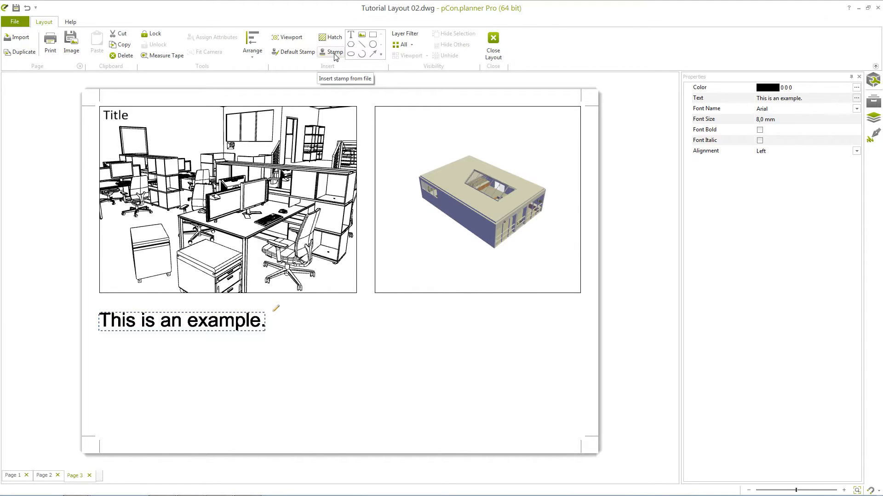
Choose Default Stamp from the Layout ribbon
left_click(292, 52)
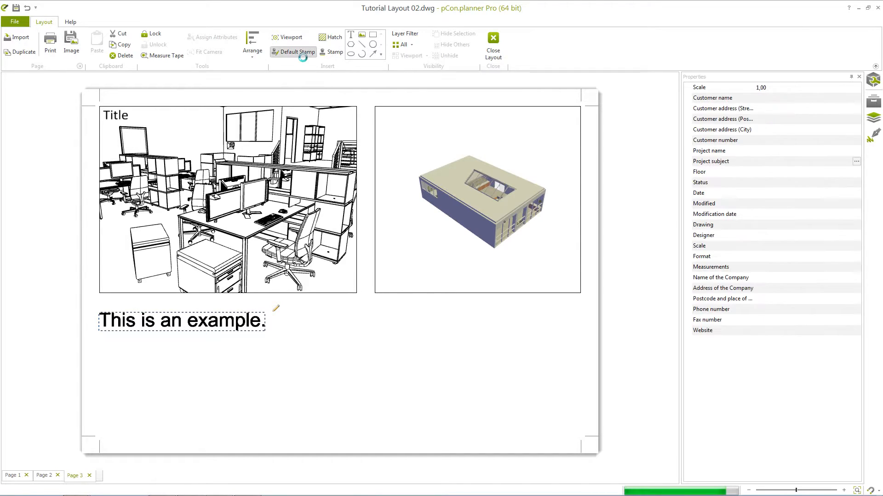
Drop the default stamp below the example text and select its customer name field
left_click(292, 52)
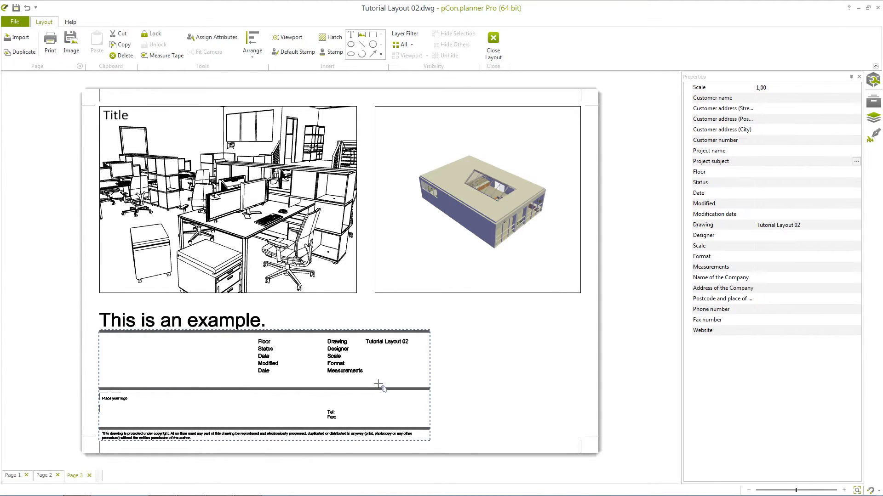
mouse_move(672, 223)
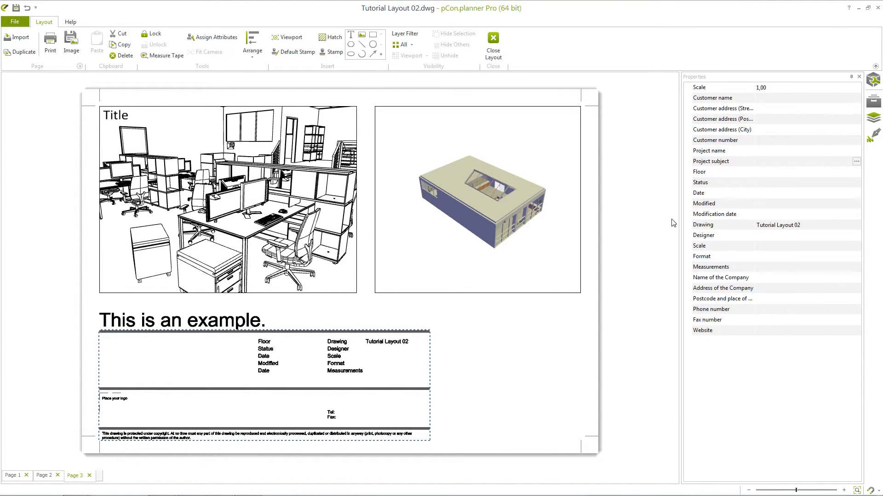
left_click(805, 98)
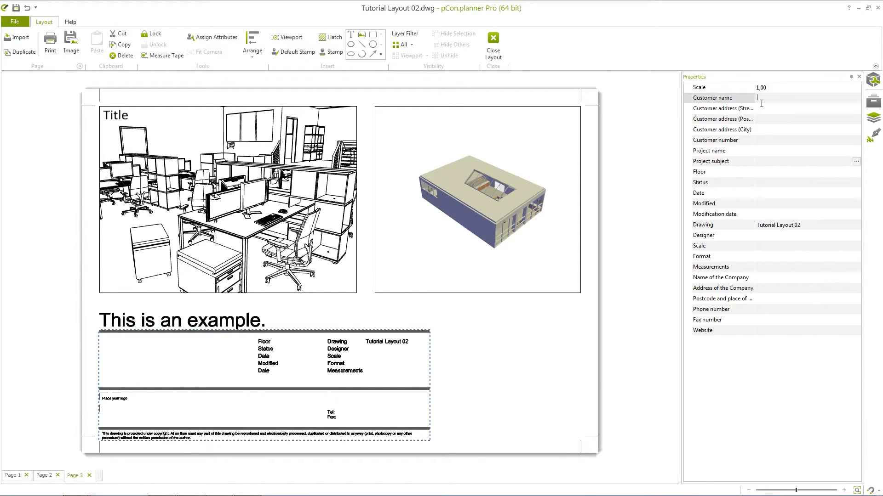
Enter 'Happy Customer' as the stamp's customer name
type("Happy")
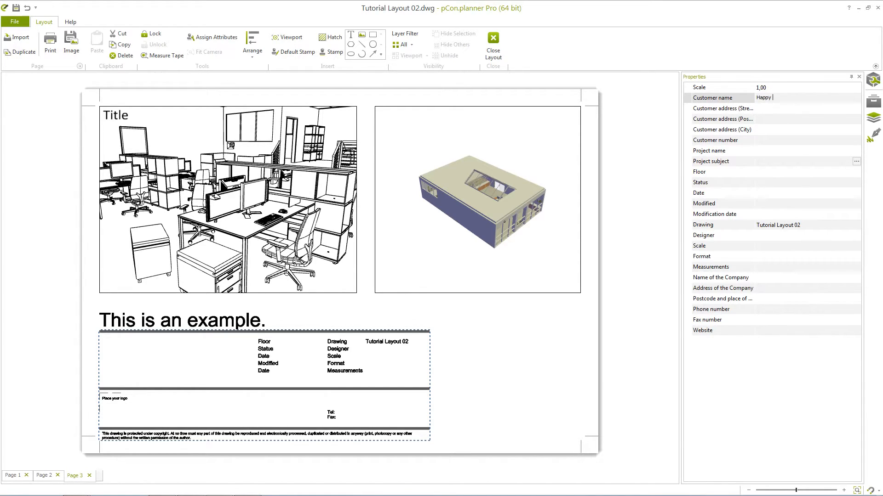
type("Customer")
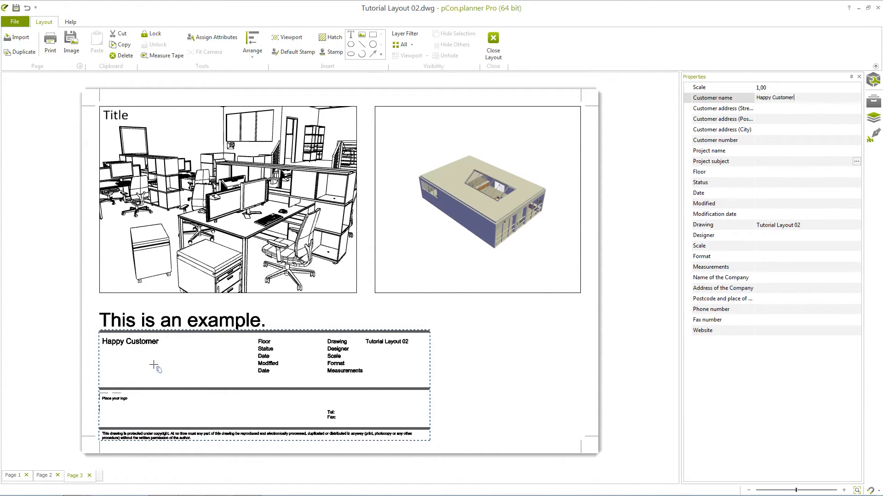
mouse_move(203, 82)
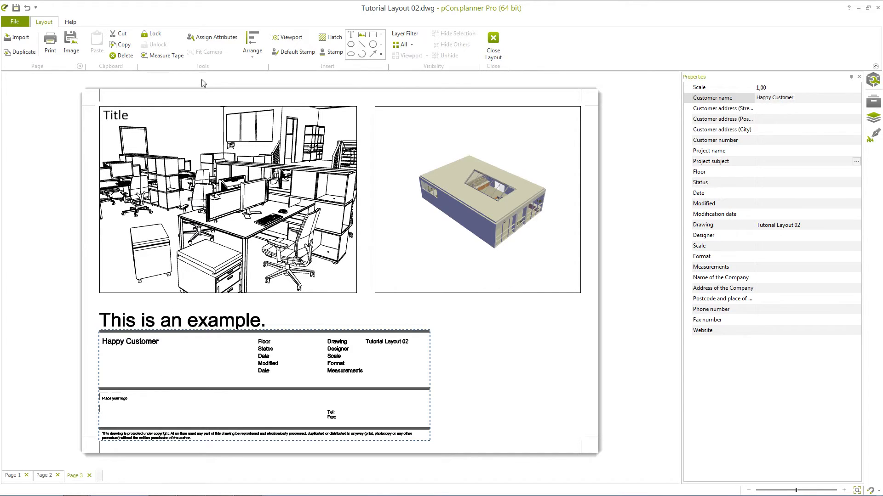
mouse_move(212, 37)
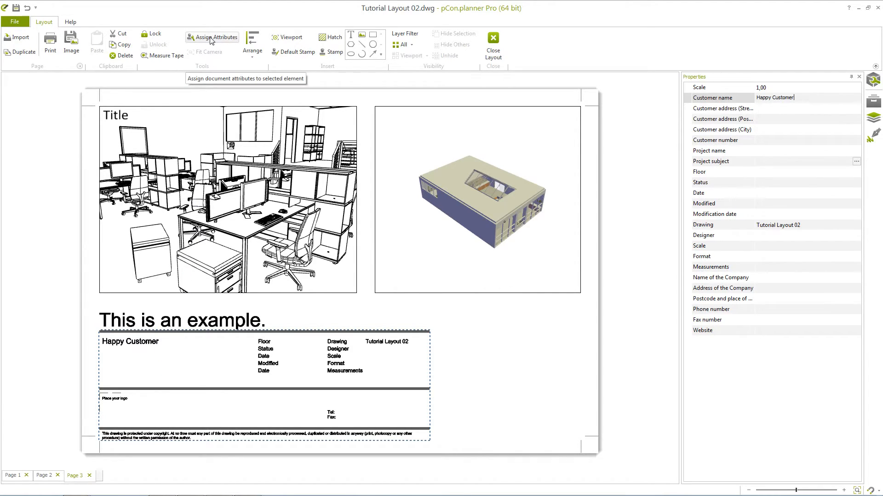
left_click(15, 22)
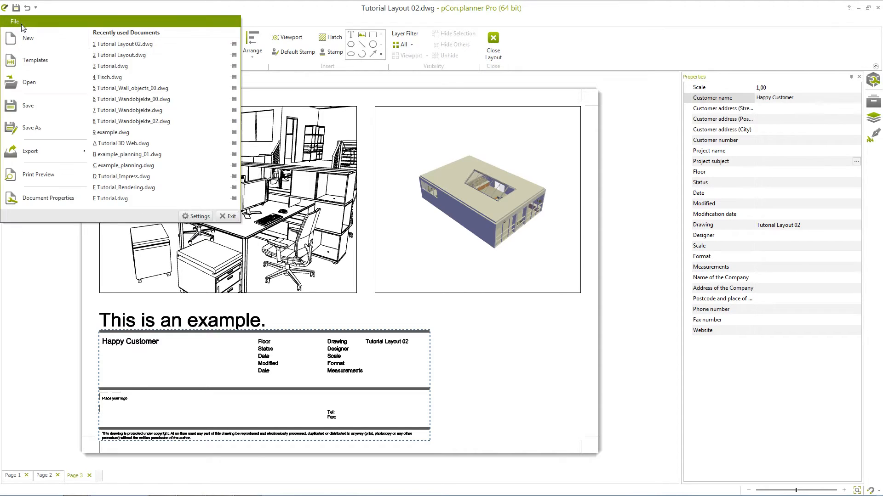
left_click(48, 198)
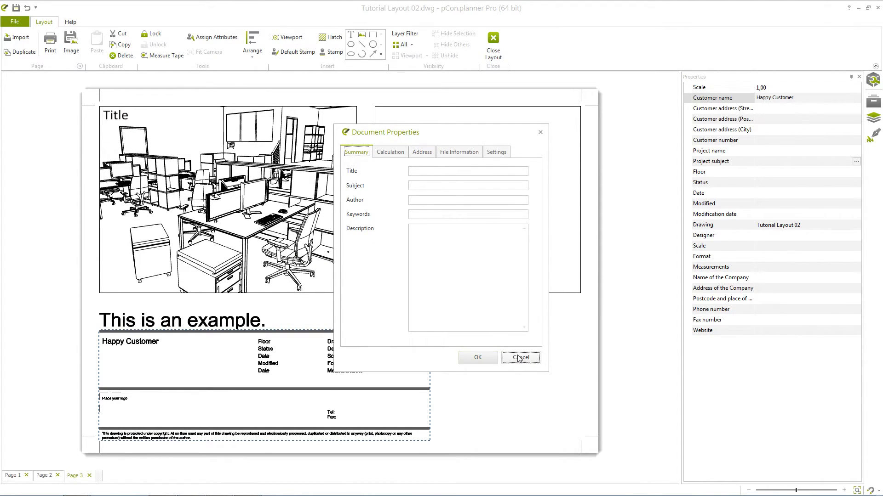
left_click(520, 358)
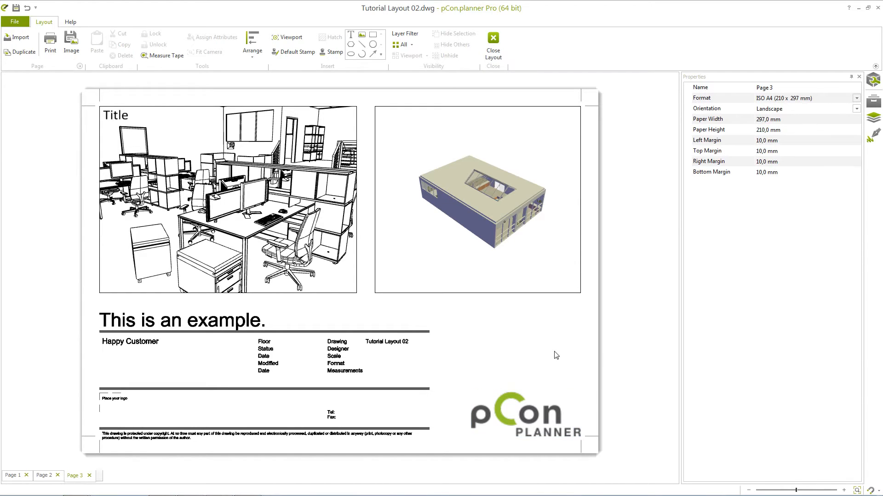
mouse_move(381, 60)
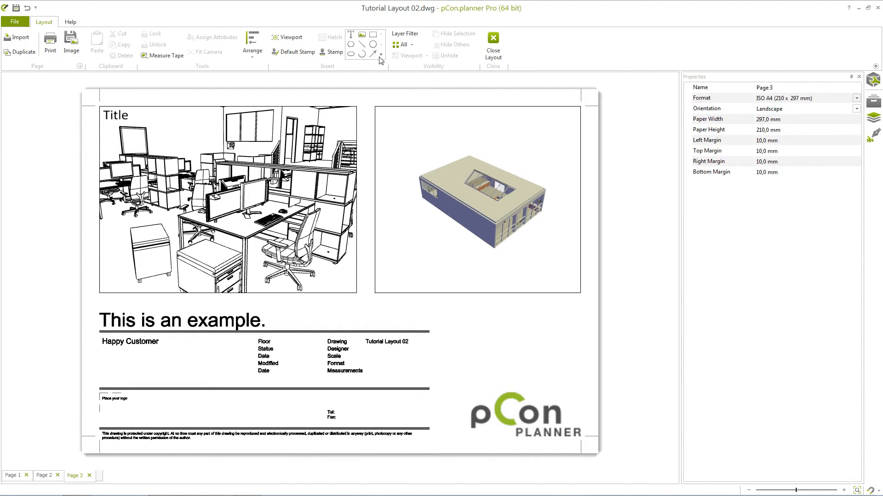
mouse_move(377, 71)
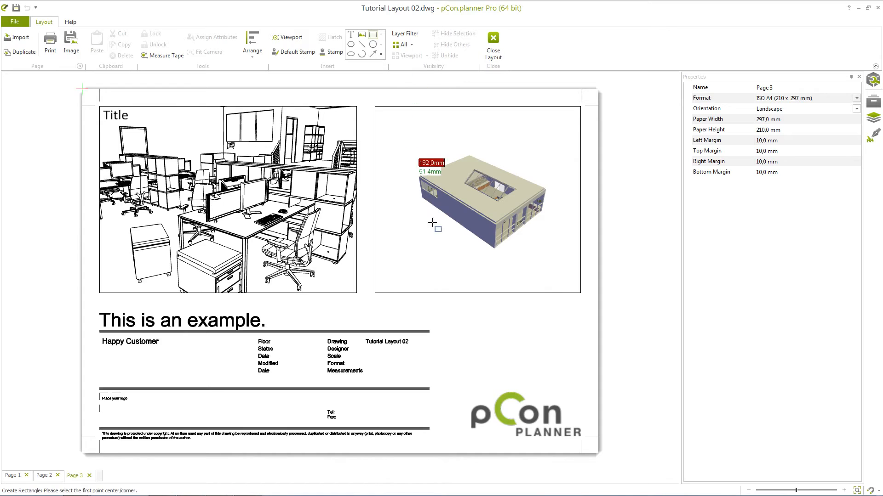
Draw a rectangle above the pCon logo on Page 3 and give it a dashed linetype
left_click(473, 323)
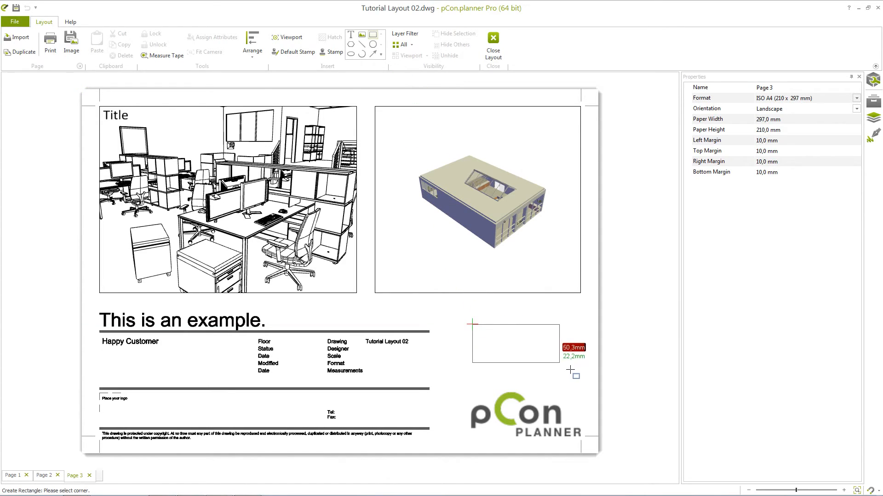
left_click(573, 374)
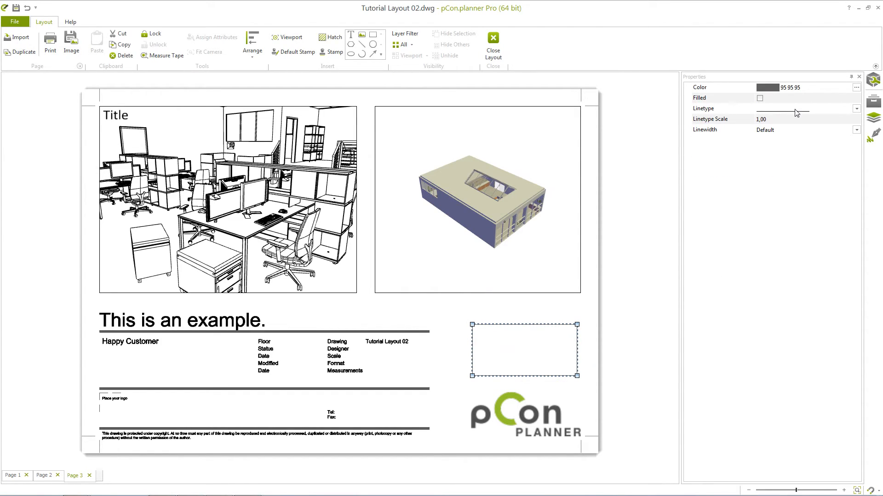
left_click(805, 108)
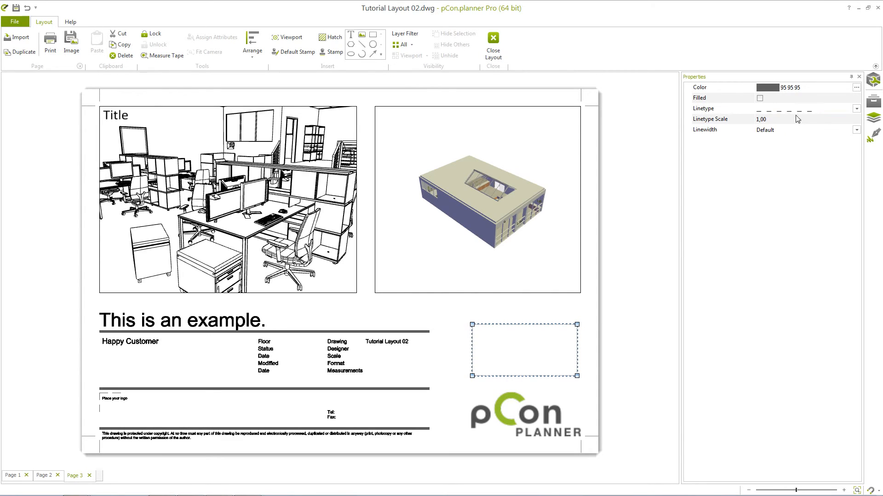
mouse_move(771, 164)
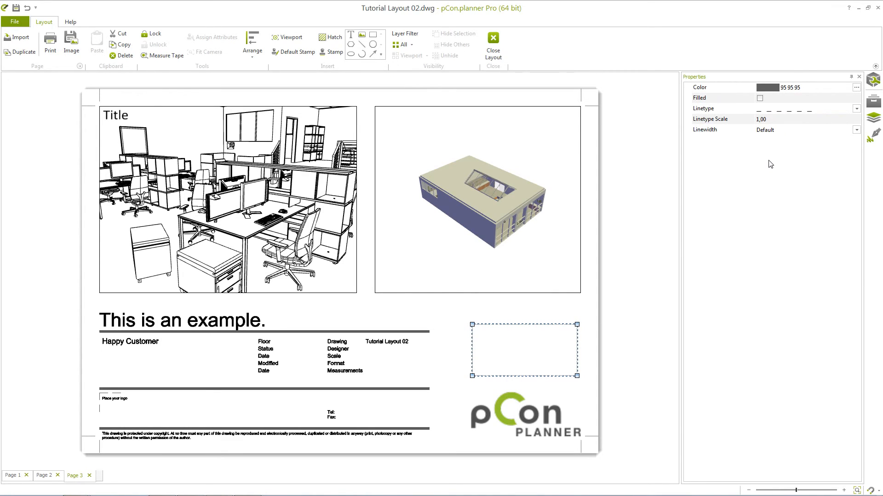